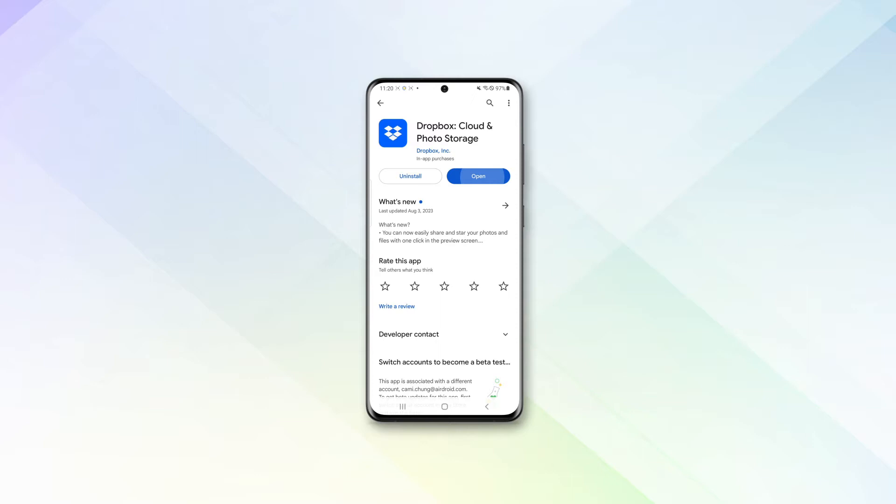
- Launch the installed Dropbox app on the phone and sign in with a Google account
click(478, 176)
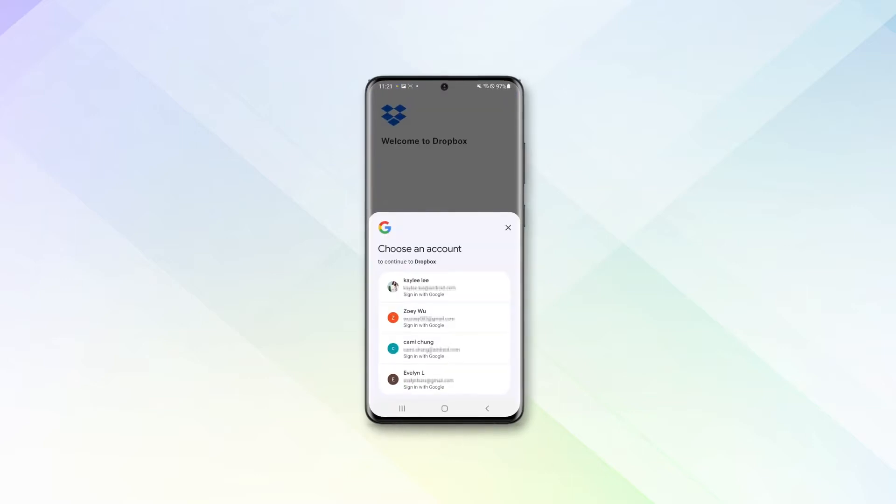
click(508, 228)
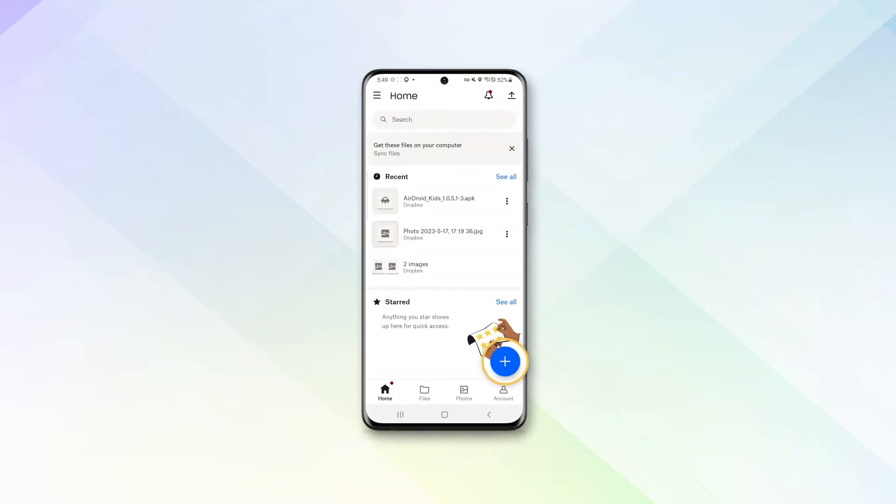
- Upload yesterday's four photos and videos to Dropbox through the + button's photo upload option
click(504, 362)
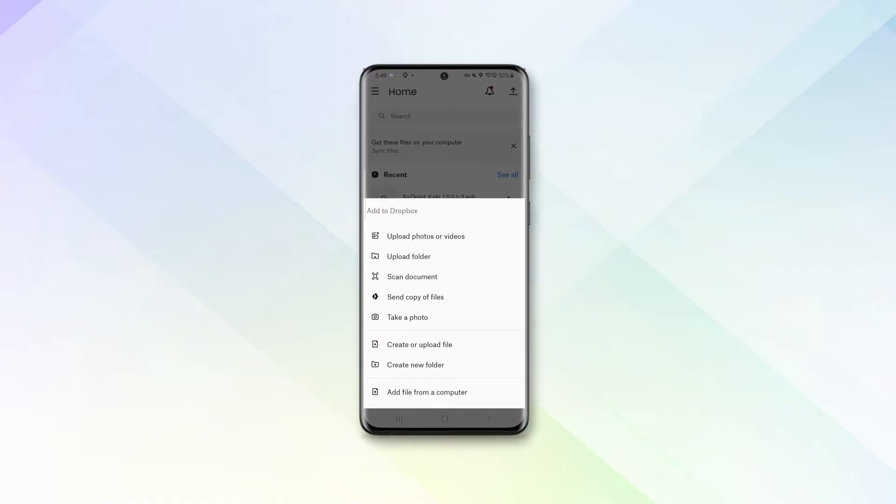
click(425, 236)
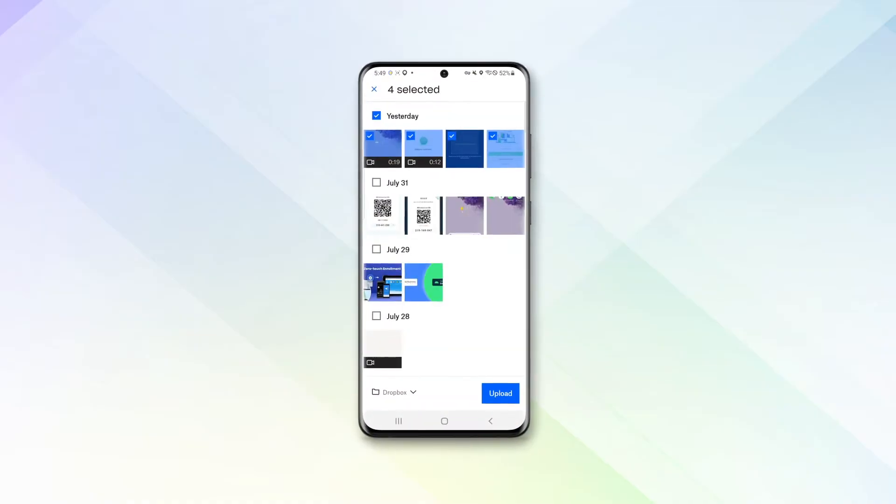
click(500, 394)
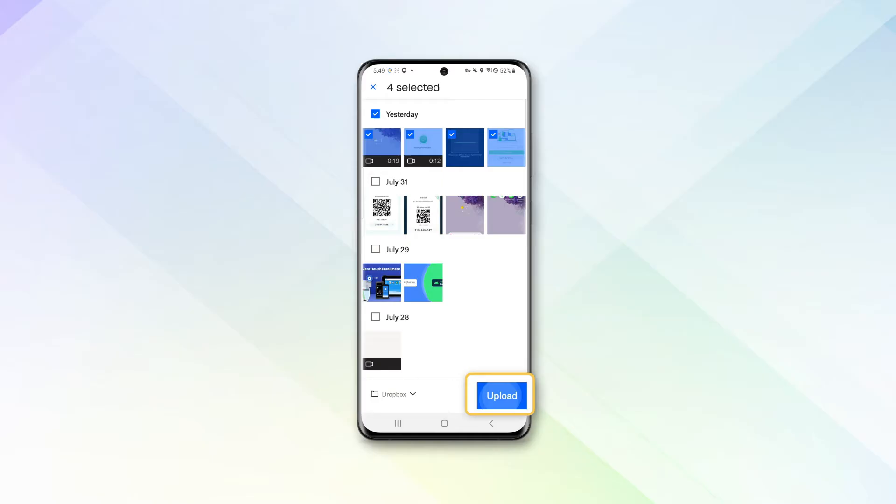
click(501, 396)
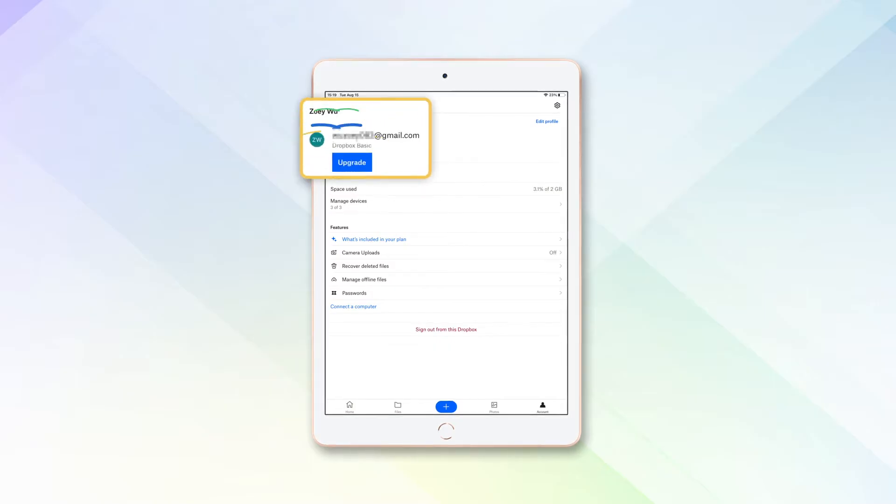
- On the iPad, view the Files list and bring up the first uploaded photo's options
click(397, 406)
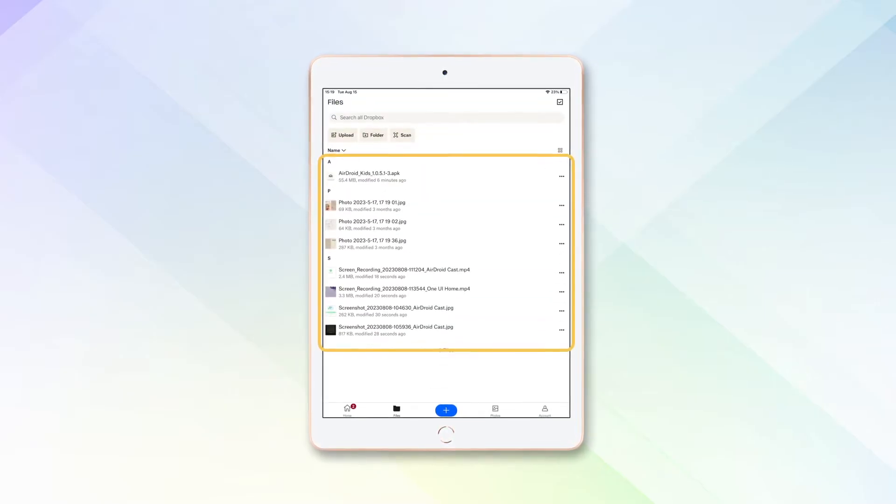
click(560, 205)
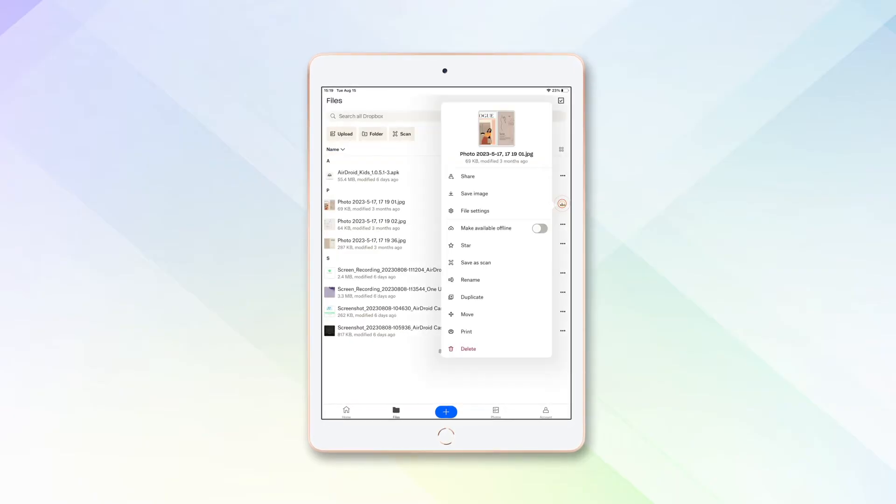
click(474, 193)
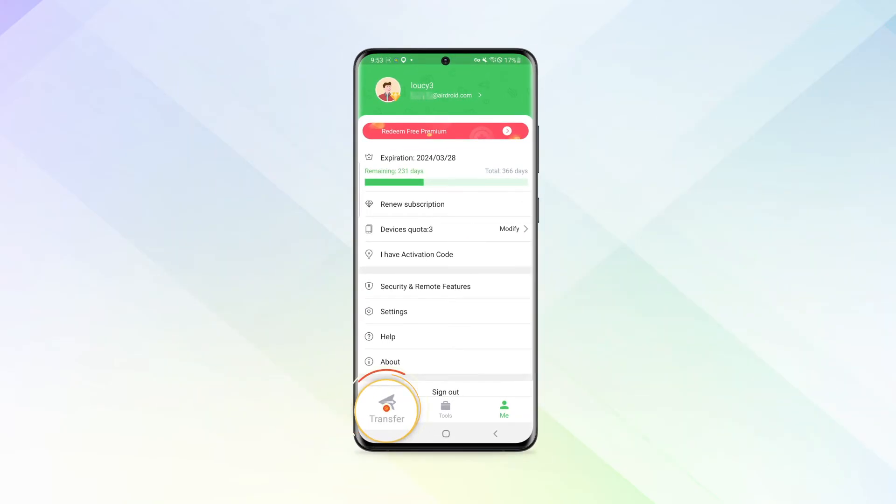
- Switch AirDroid Personal from the Me page to the Transfer tab
click(386, 409)
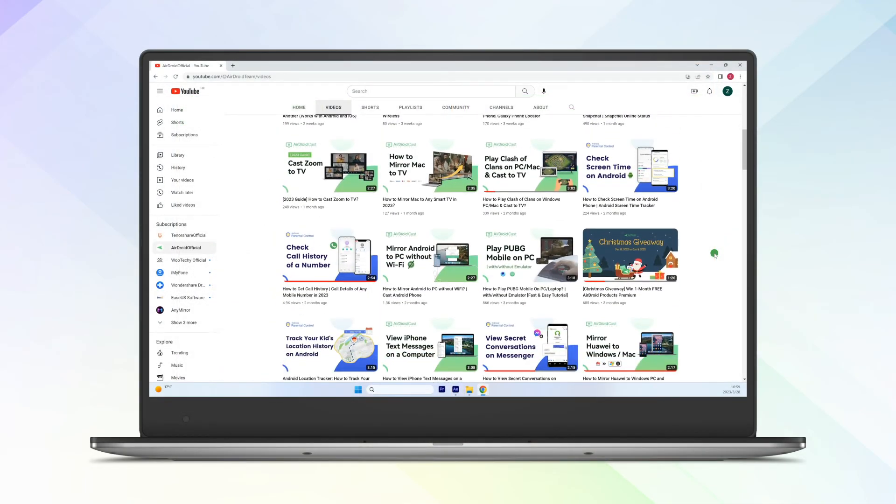
- Scroll the AirDroidOfficial Videos page and subscribe to the channel
scroll(down, 3)
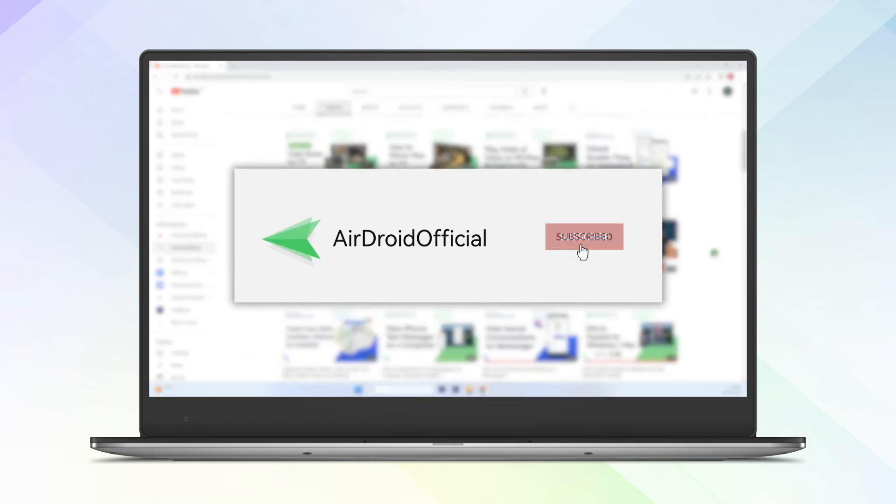
click(584, 237)
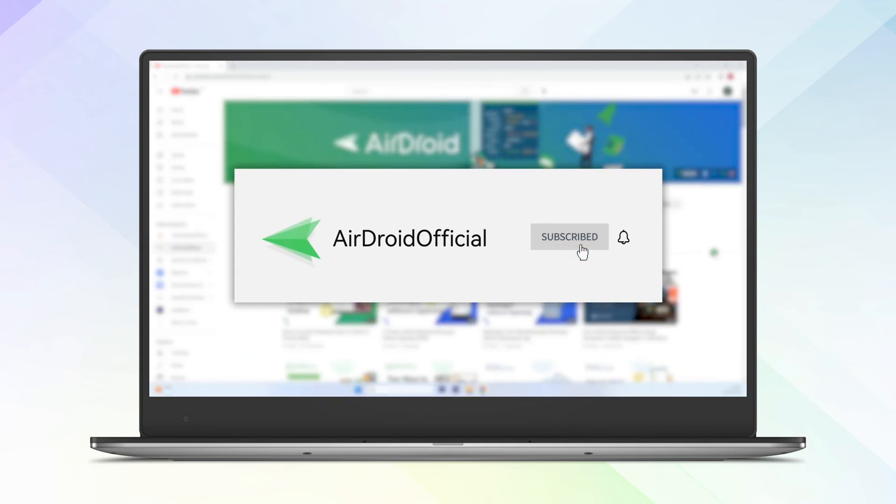